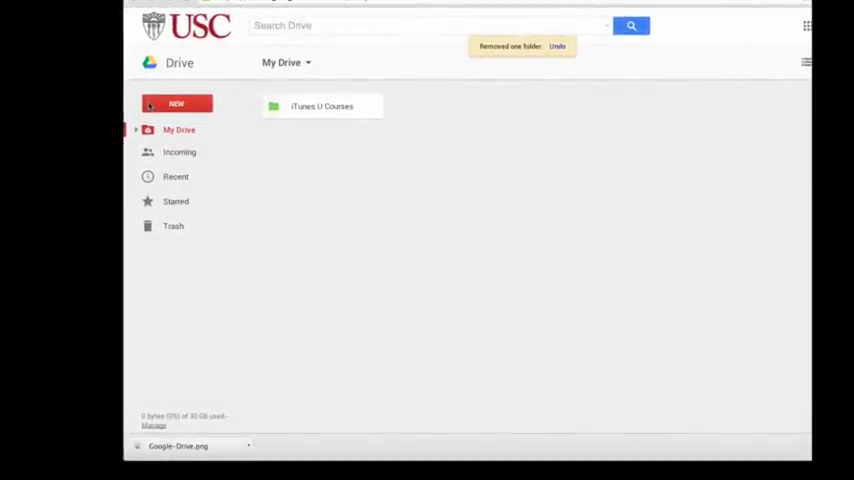
Step: Create a folder named 'Sample Folder' in My Drive
left_click(176, 105)
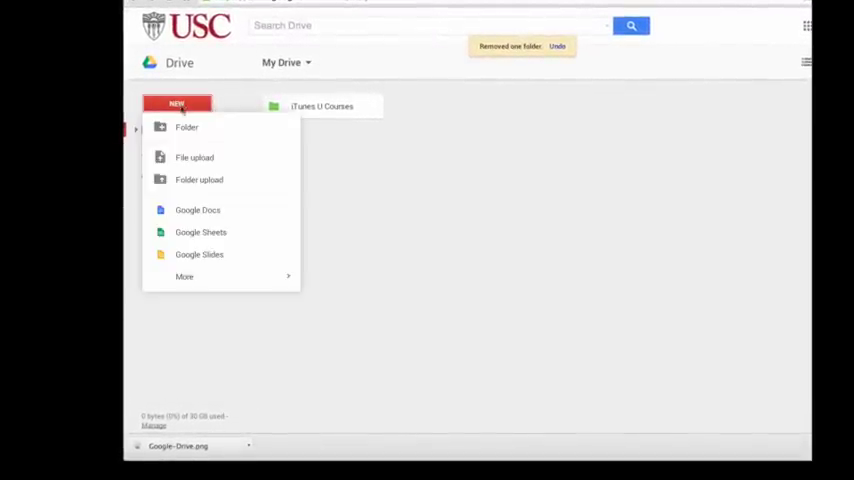
left_click(186, 127)
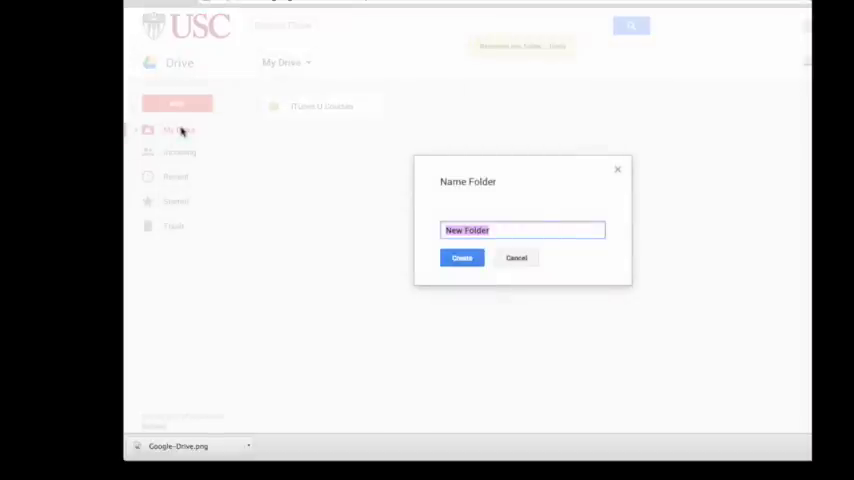
mouse_move(446, 287)
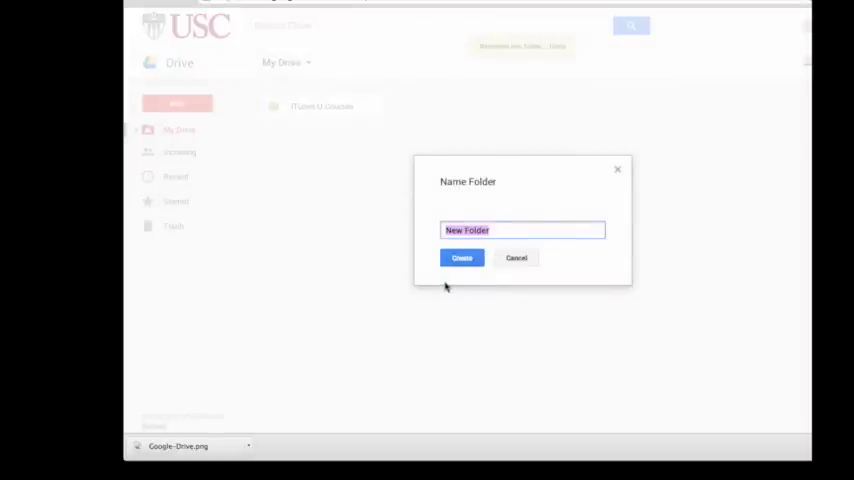
type("Sample Fl")
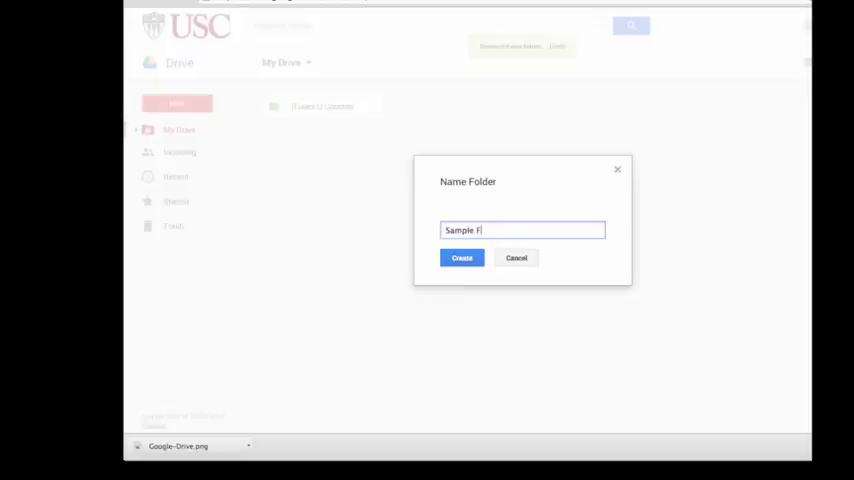
left_click(462, 258)
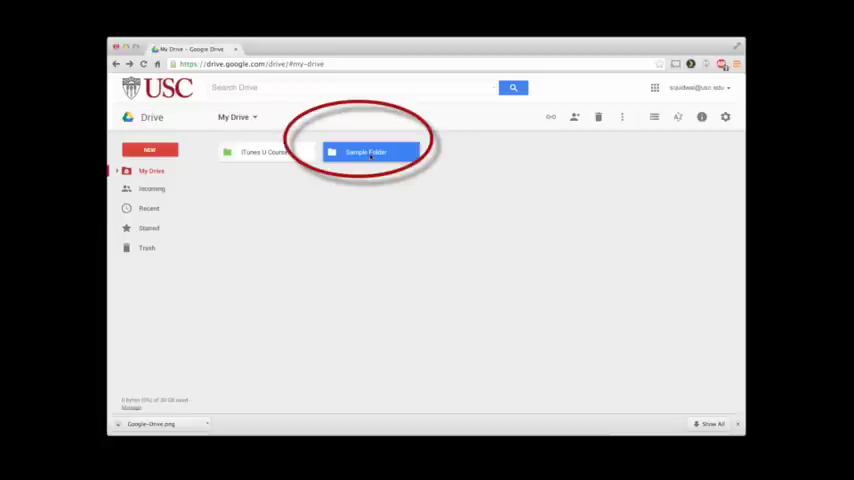
mouse_move(614, 158)
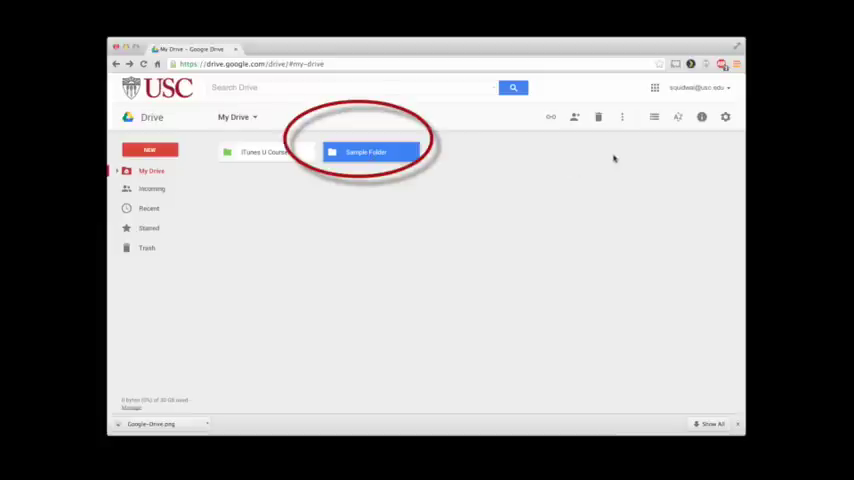
mouse_move(622, 117)
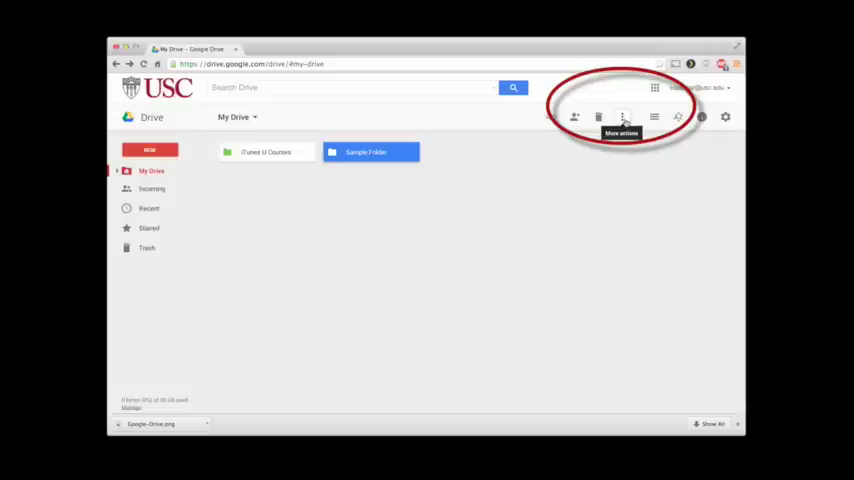
mouse_move(621, 117)
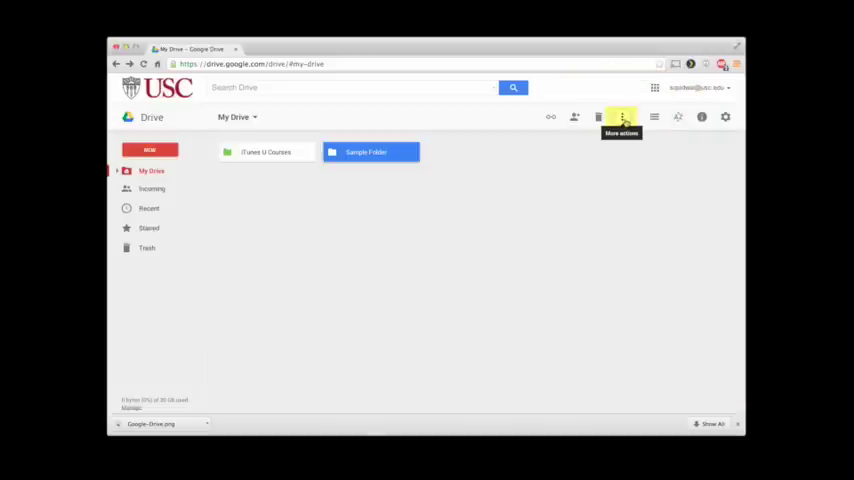
Step: Set Sample Folder's color to green, then deselect it
left_click(623, 117)
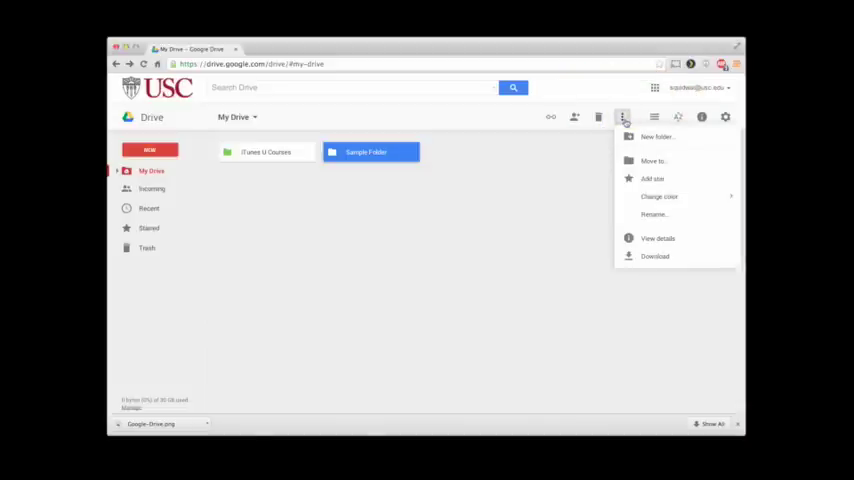
left_click(659, 196)
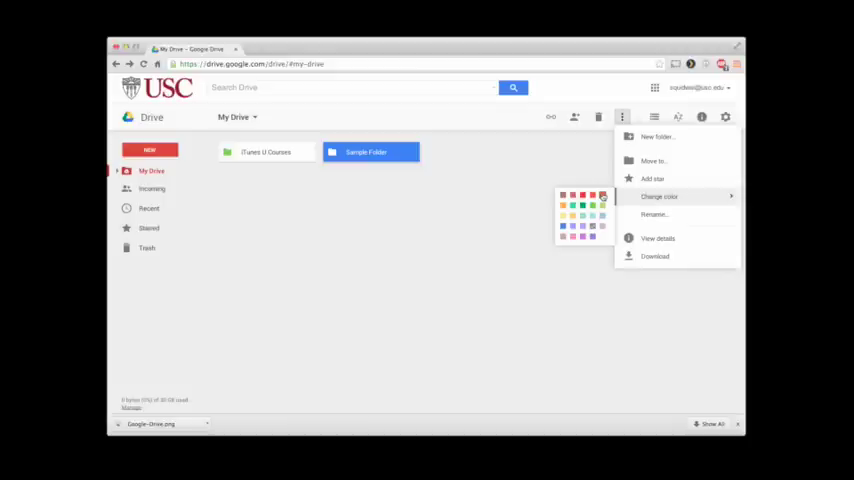
left_click(483, 223)
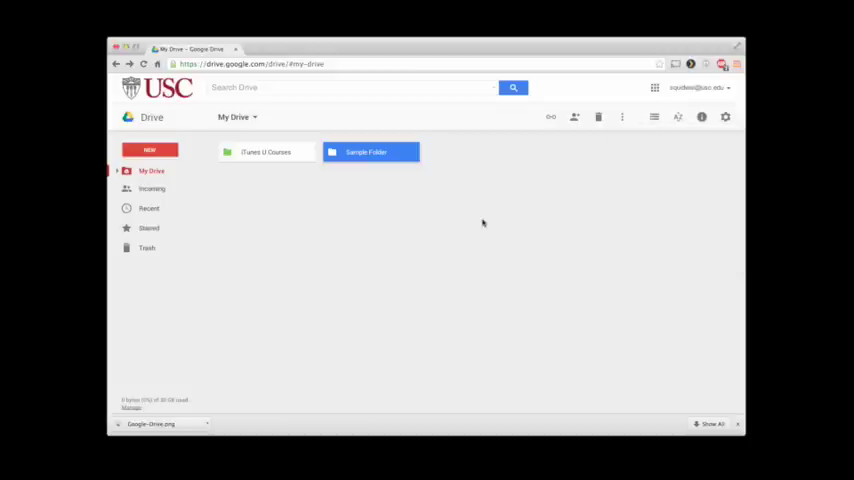
left_click(483, 223)
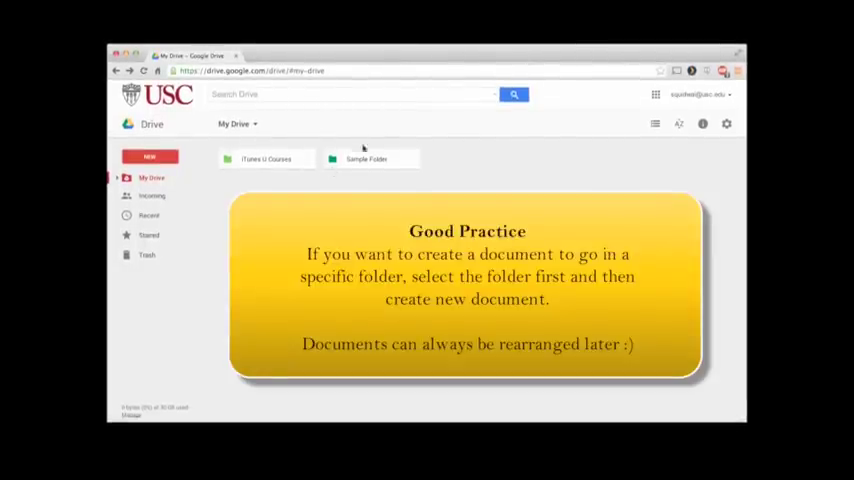
Step: Open Sample Folder and create a new Google Docs document inside it
left_click(370, 159)
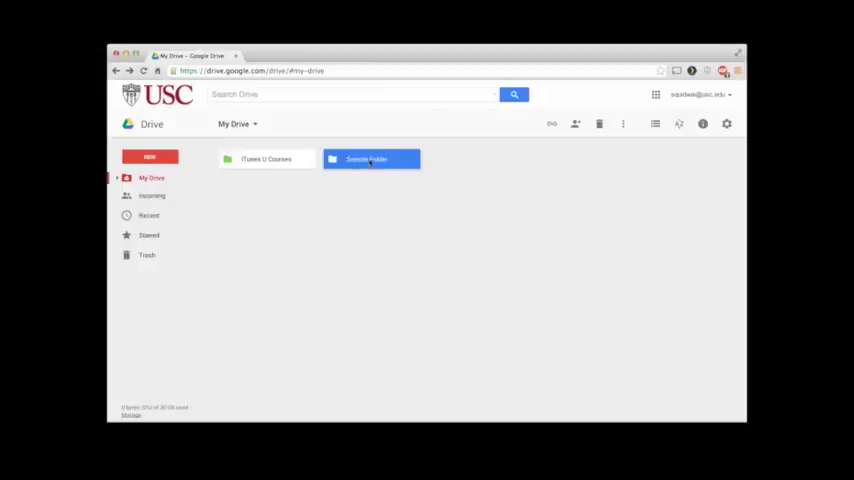
double_click(371, 159)
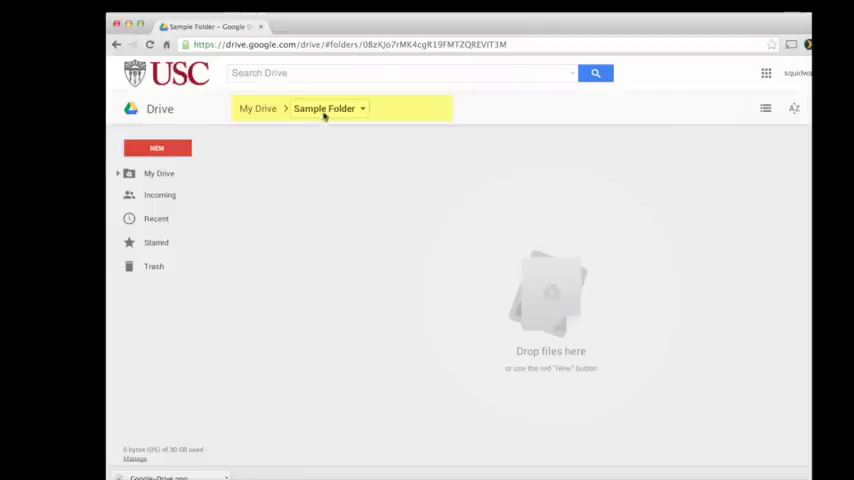
left_click(157, 148)
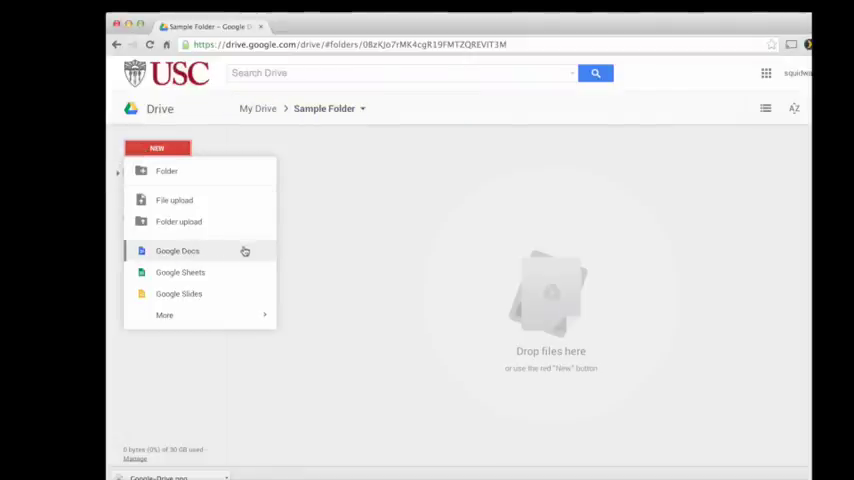
left_click(177, 250)
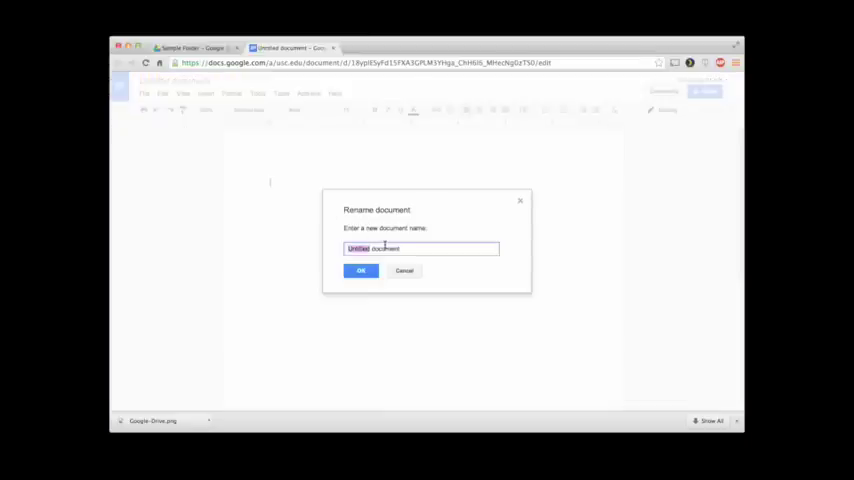
Step: Rename the untitled document to 'Sample Document'
type("Sample Do")
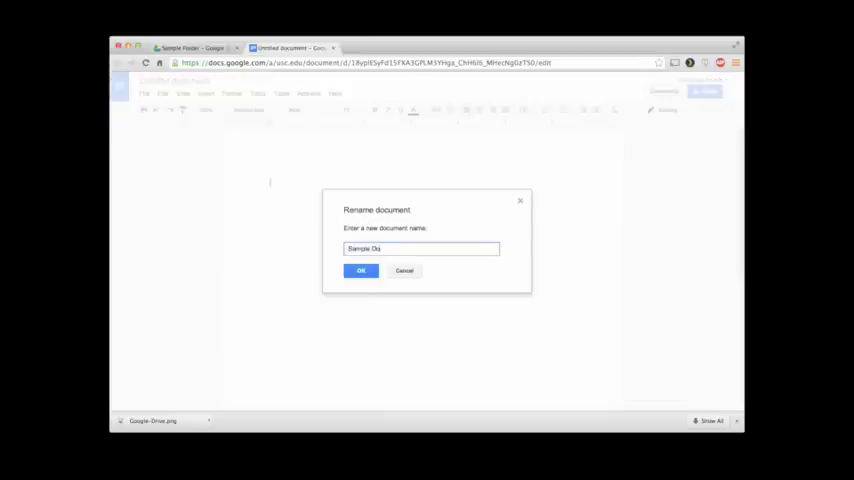
type("cument")
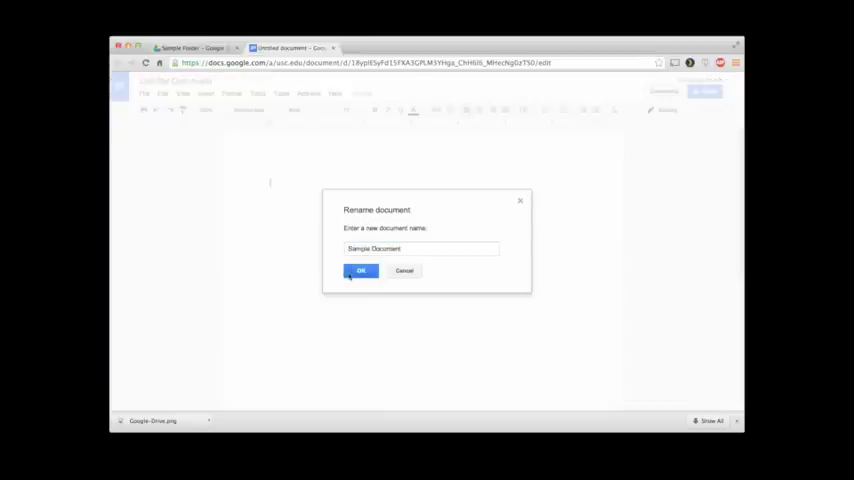
left_click(360, 270)
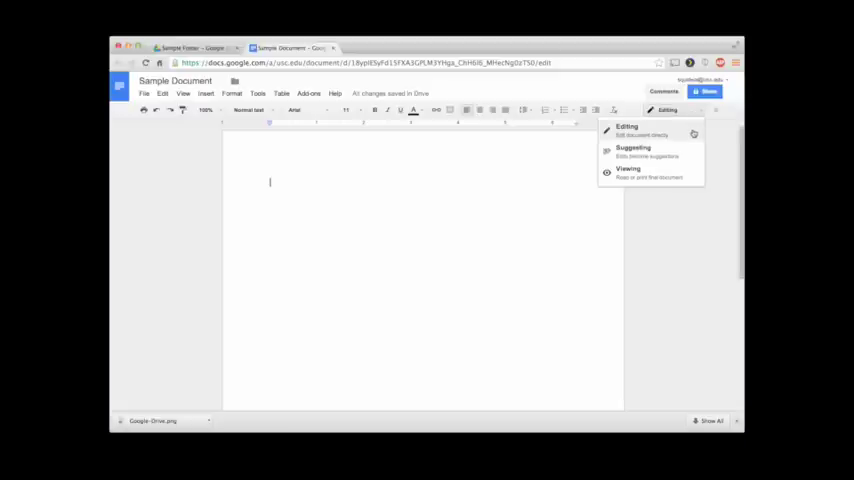
mouse_move(650, 150)
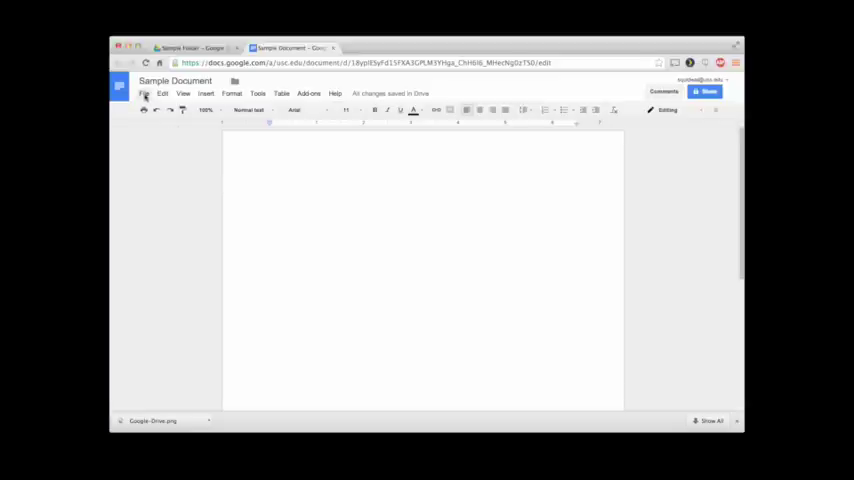
Step: Open the File menu of Sample Document
left_click(144, 93)
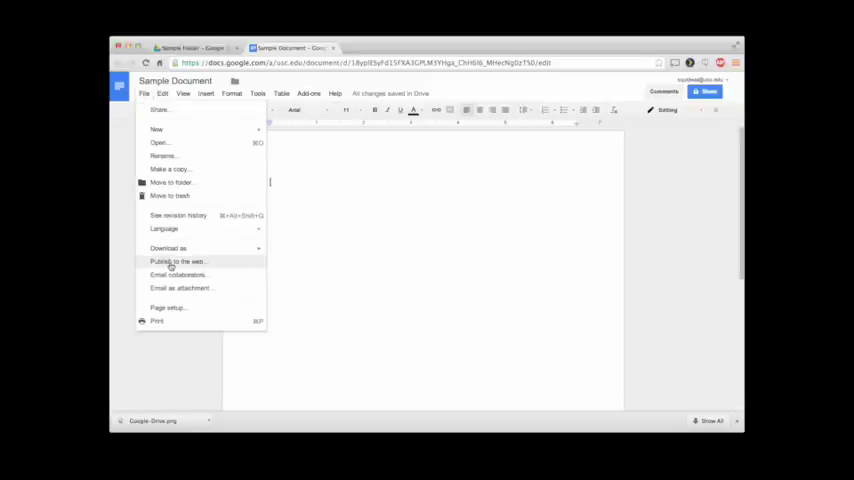
mouse_move(178, 215)
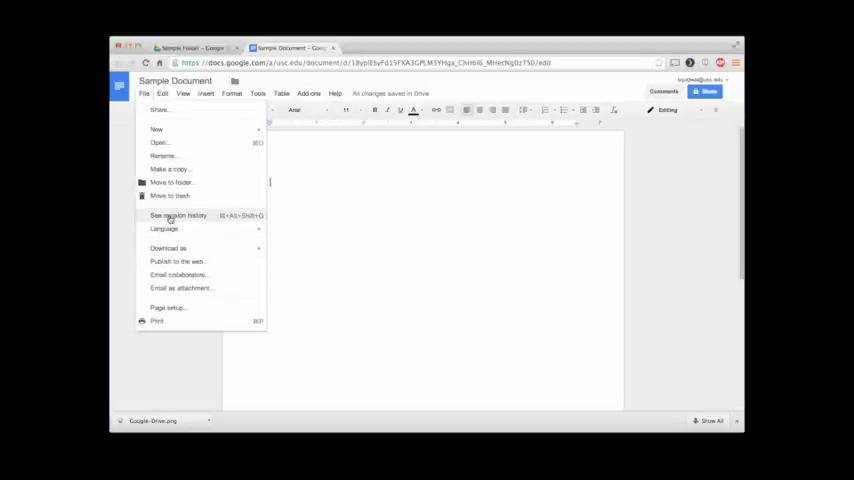